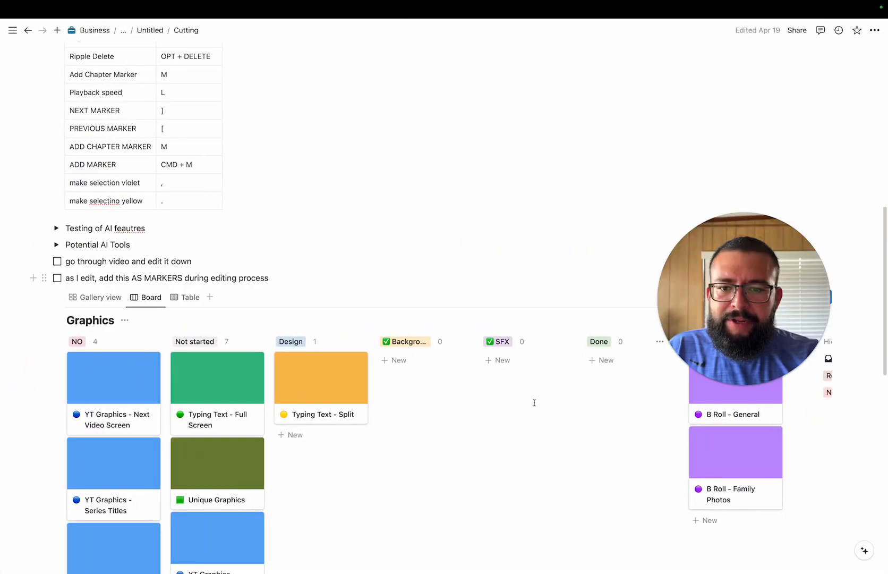
Locate the background graphic in the video28 timeline and open the ns15 nested talking-head sequence
scroll("down", 3)
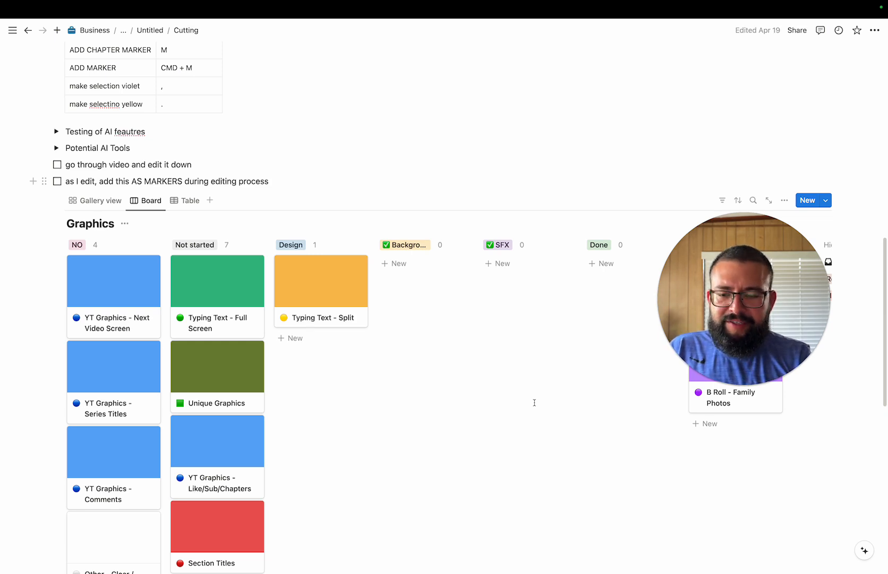
scroll("down", 3)
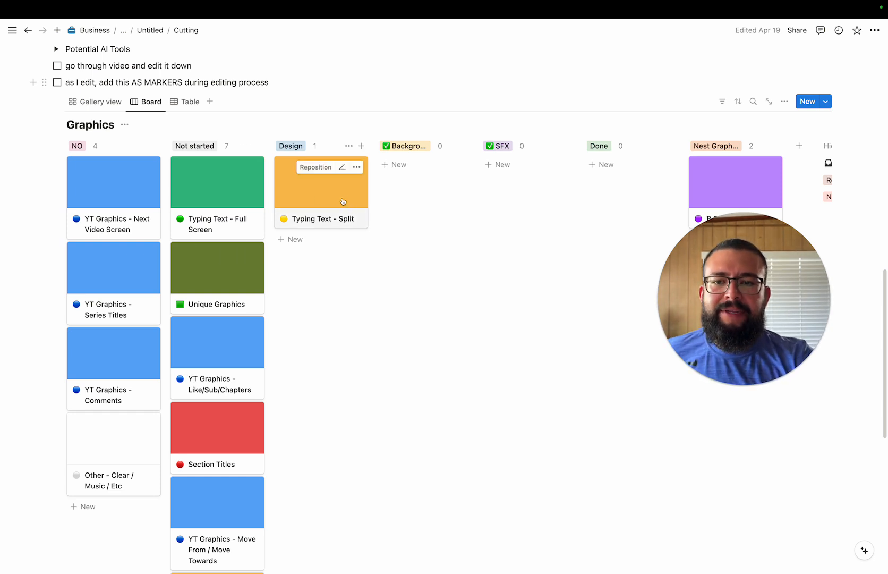
left_click(321, 219)
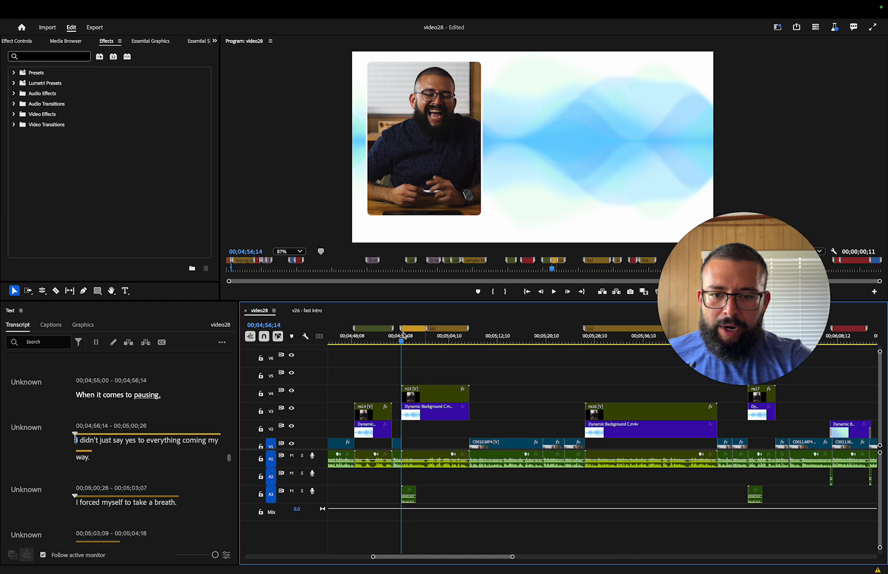
left_click(433, 407)
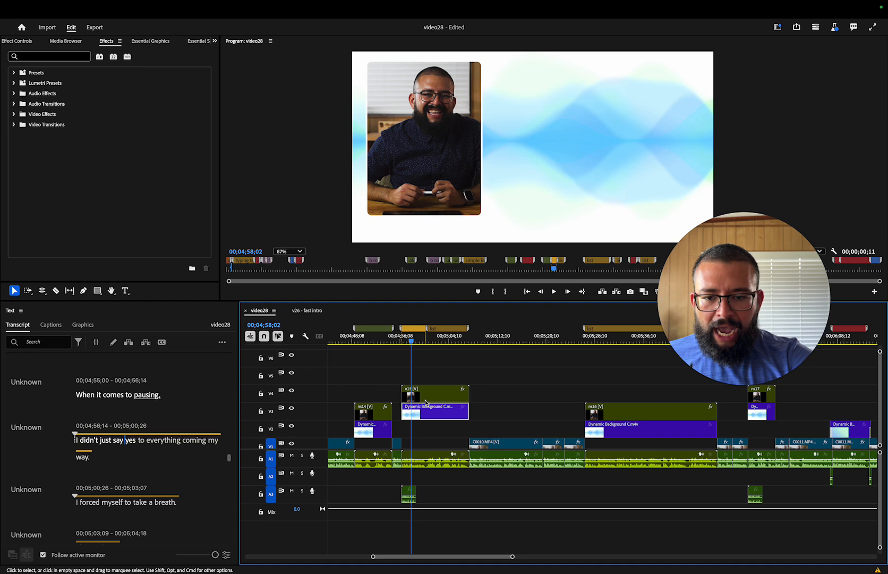
double_click(414, 389)
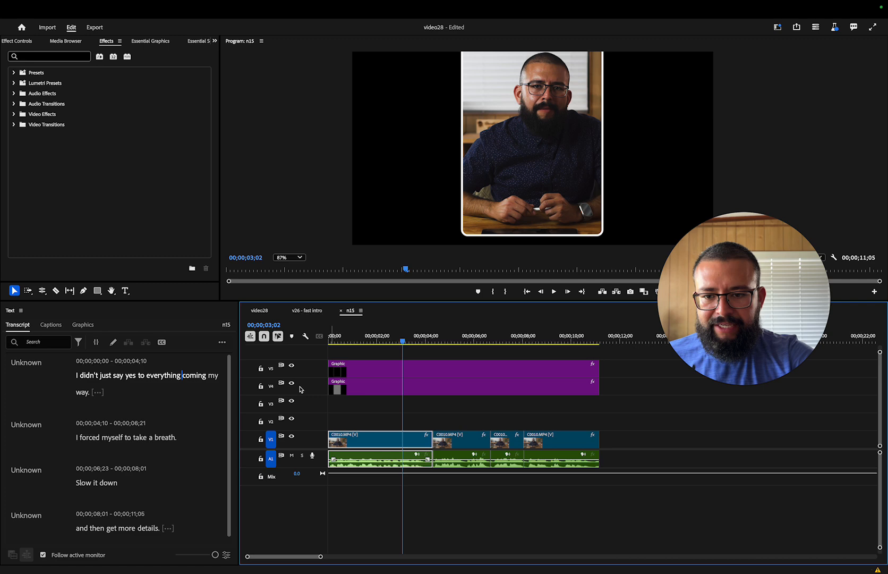
Return to video28, bring the next graphic into view and open the ns16 nested sequence
left_click(308, 310)
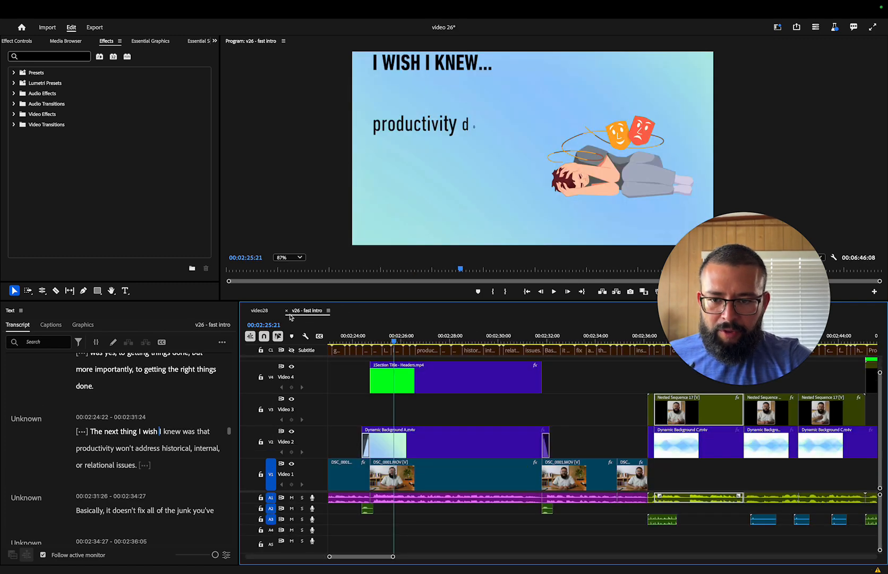
left_click(260, 310)
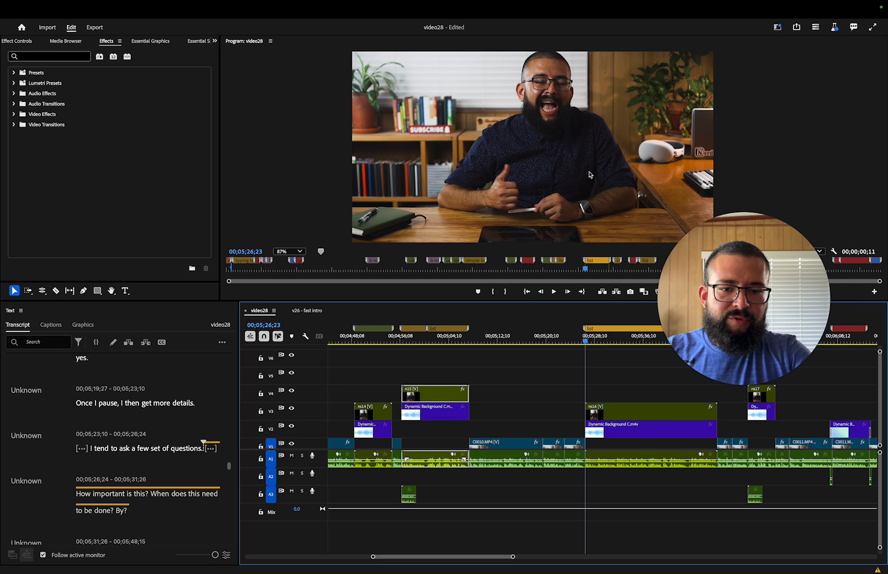
left_click(289, 251)
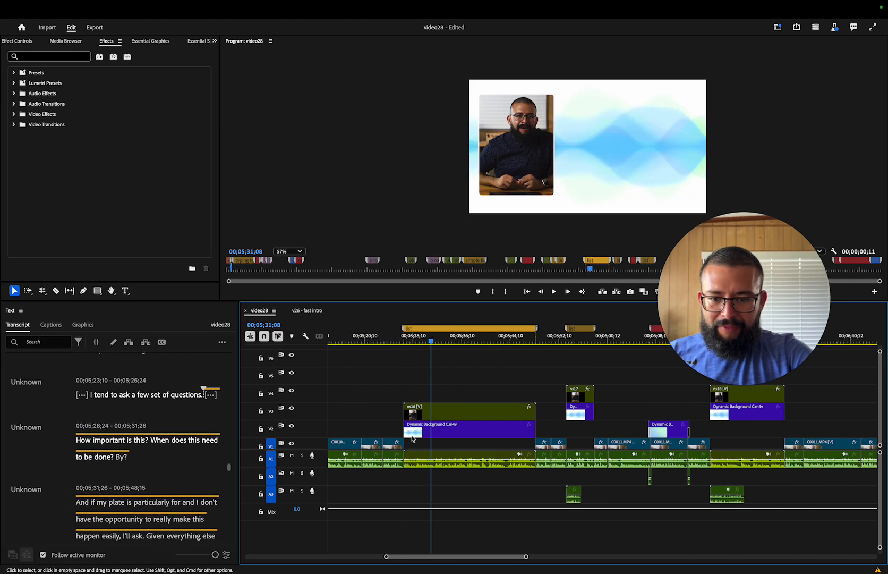
left_click(459, 424)
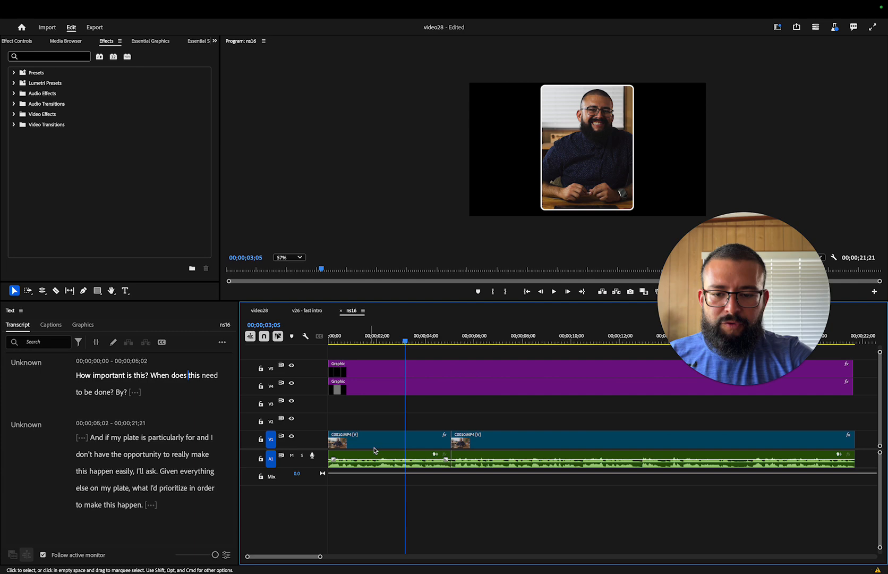
left_click(308, 310)
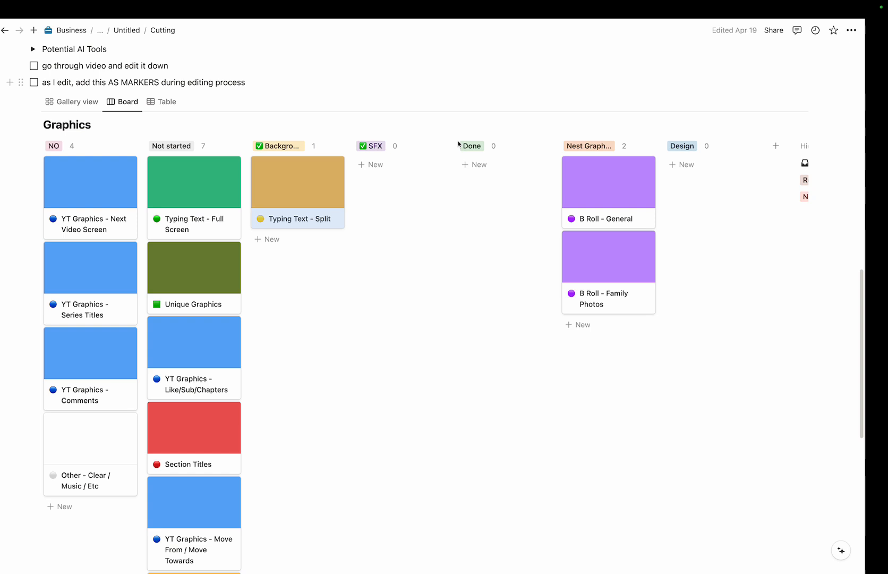
Edit the Typing Text - Split card's Notes and move it into the Nest Graphics column
left_click(296, 219)
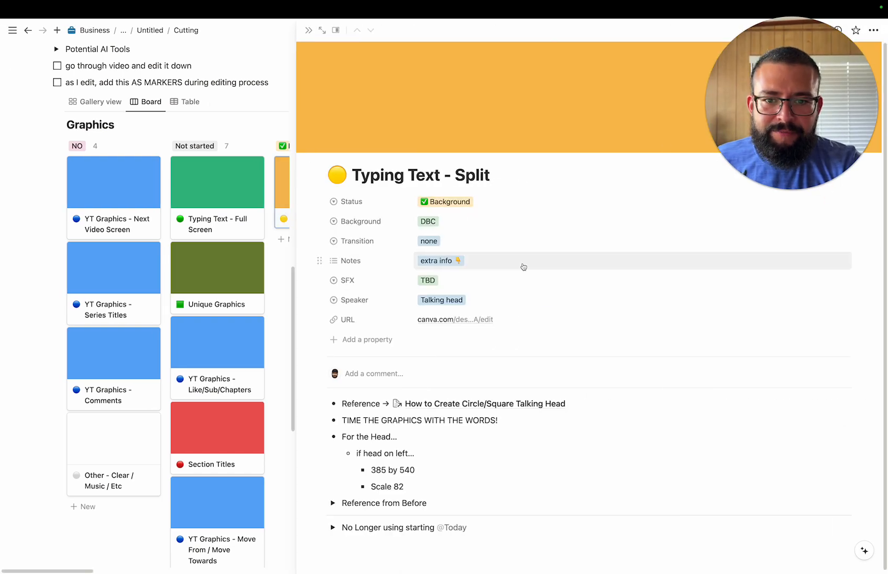
left_click(441, 260)
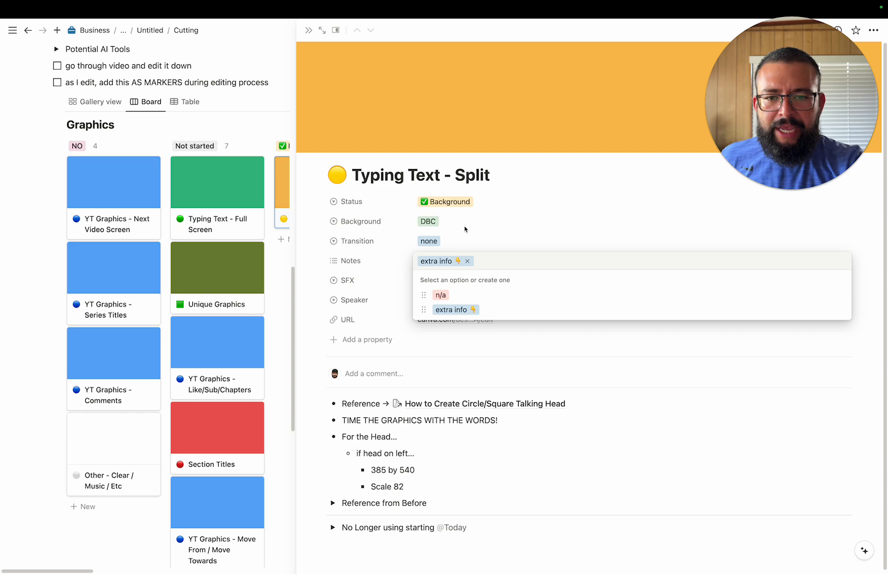
left_click(455, 220)
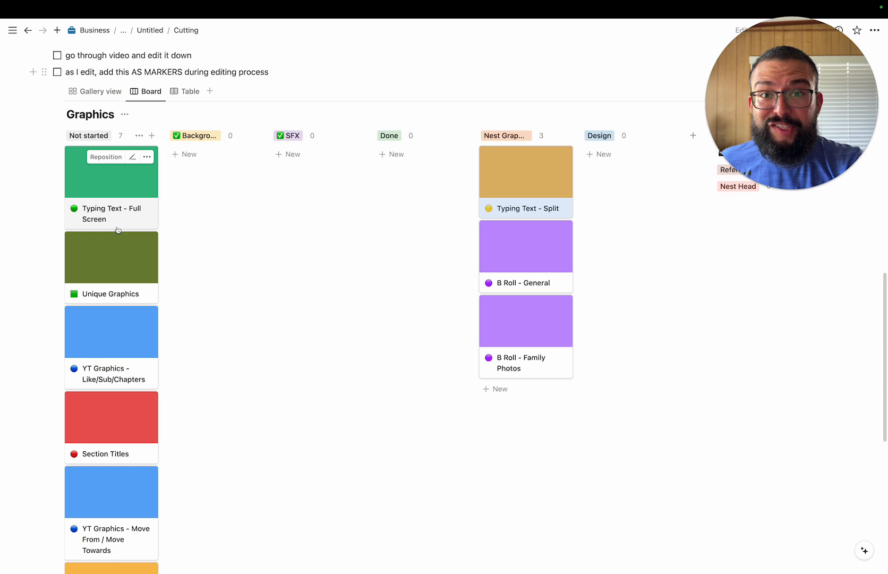
scroll("down", 3)
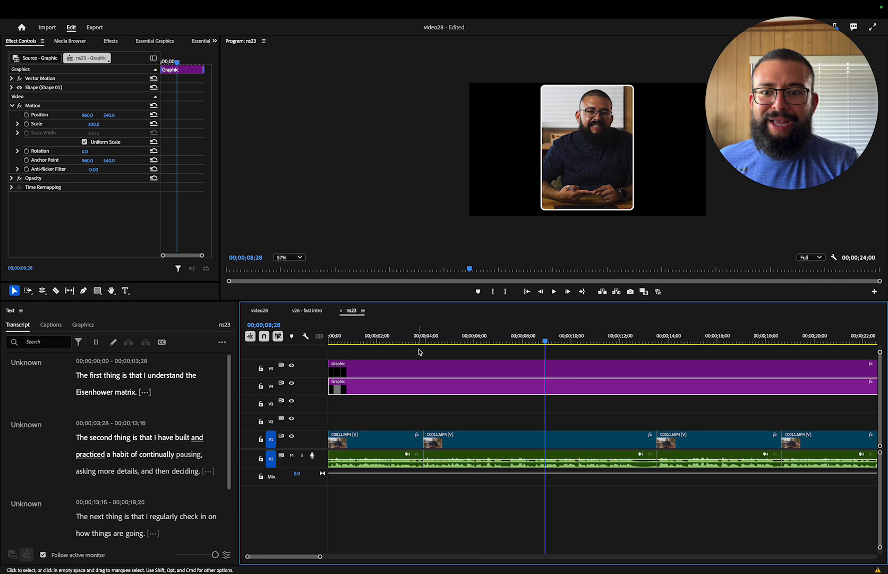
Scale the ns23 talking-head clip to 65 and preview a later graphic over the dynamic background
left_click(374, 438)
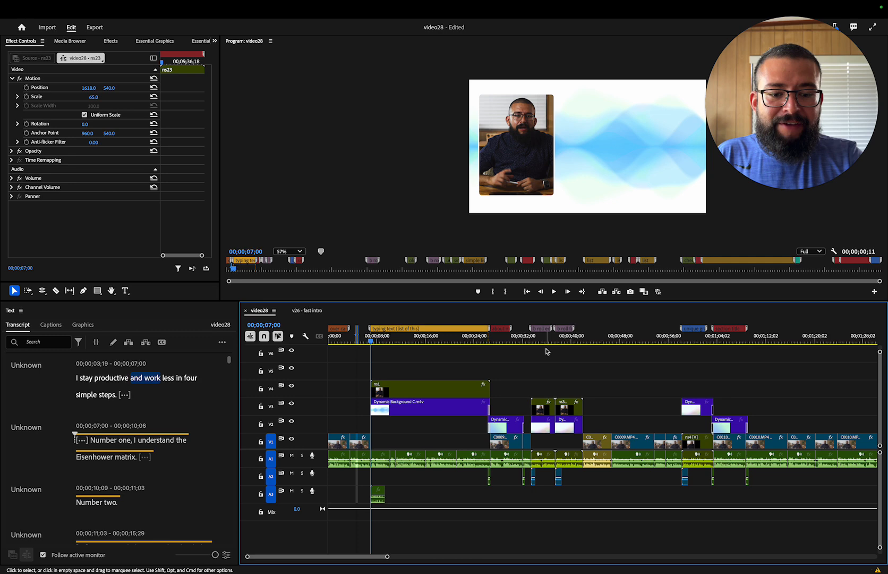
left_click(530, 335)
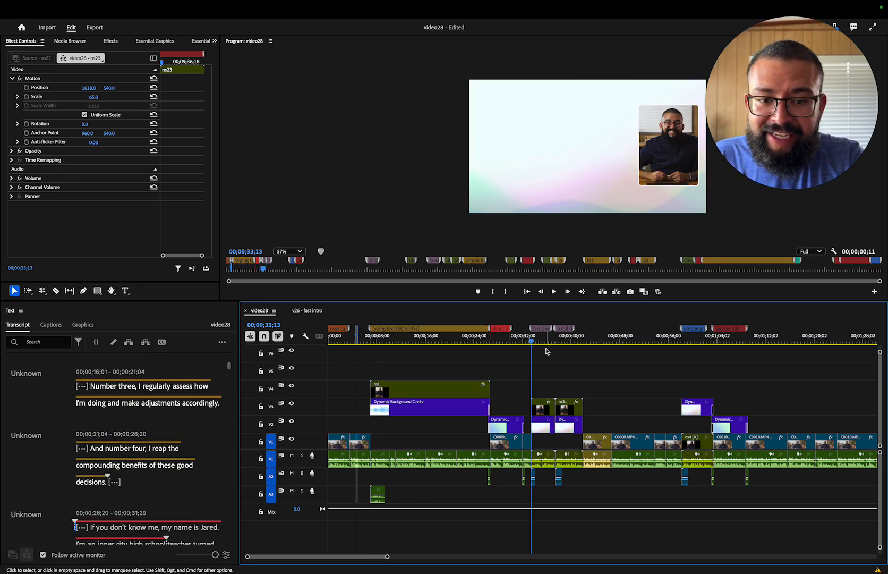